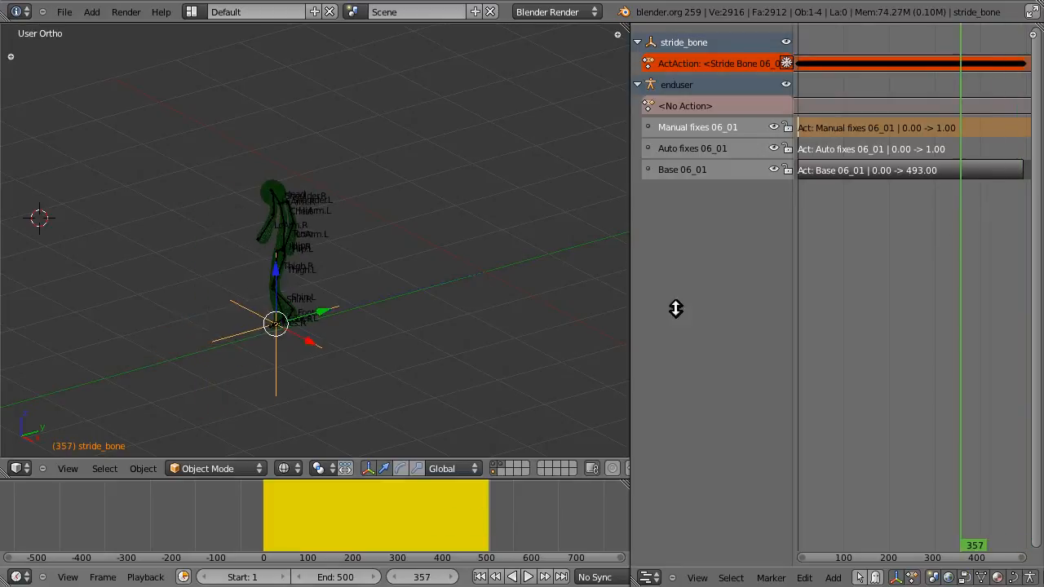
Select the Base 06_01 strip under the enduser rig in the NLA Editor.
left_click(375, 546)
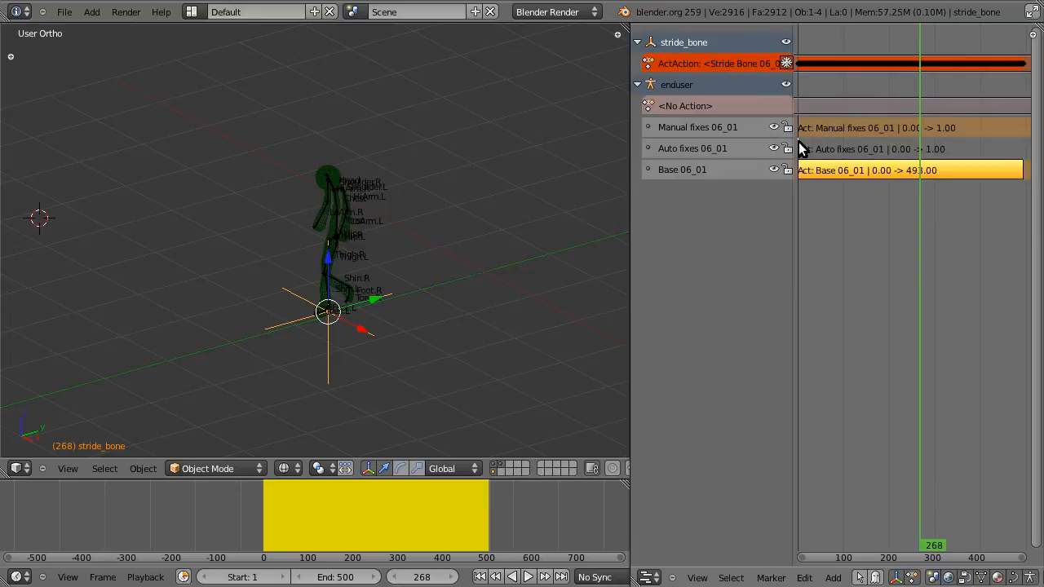
left_click(873, 127)
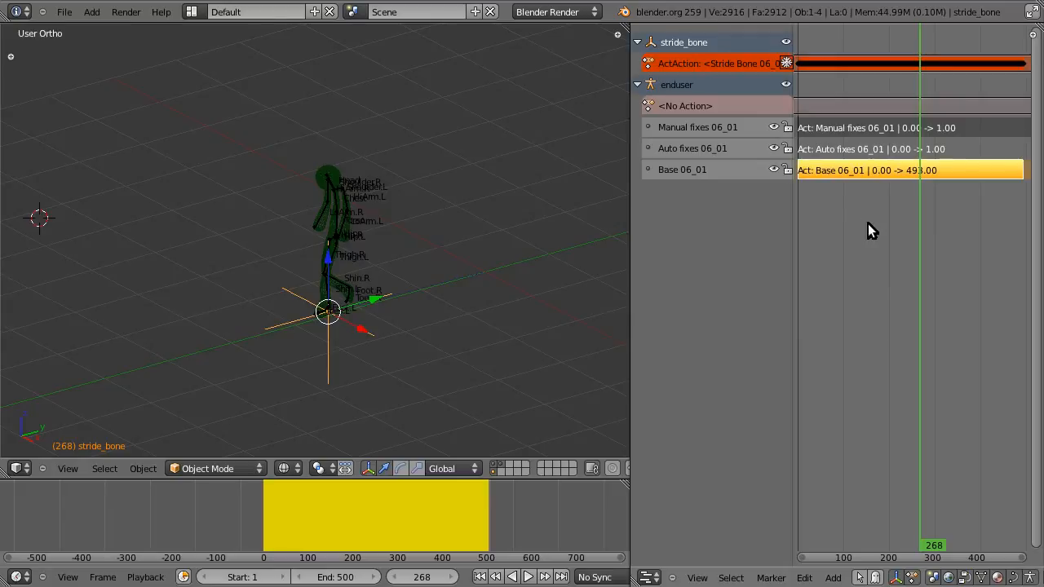
Bring up the Bake Action operator via command search ('bake').
right_click(873, 229)
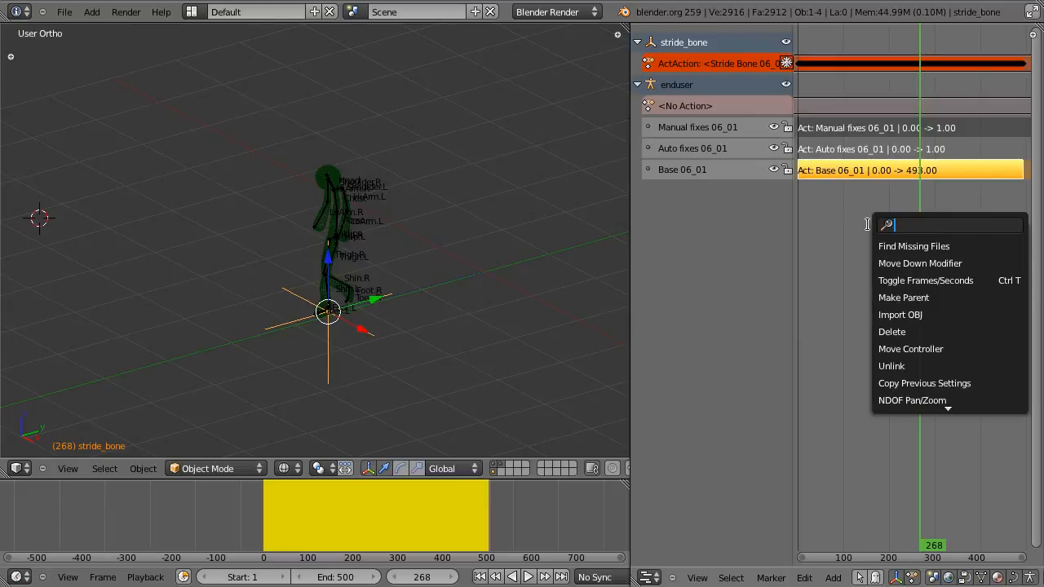
type("bake")
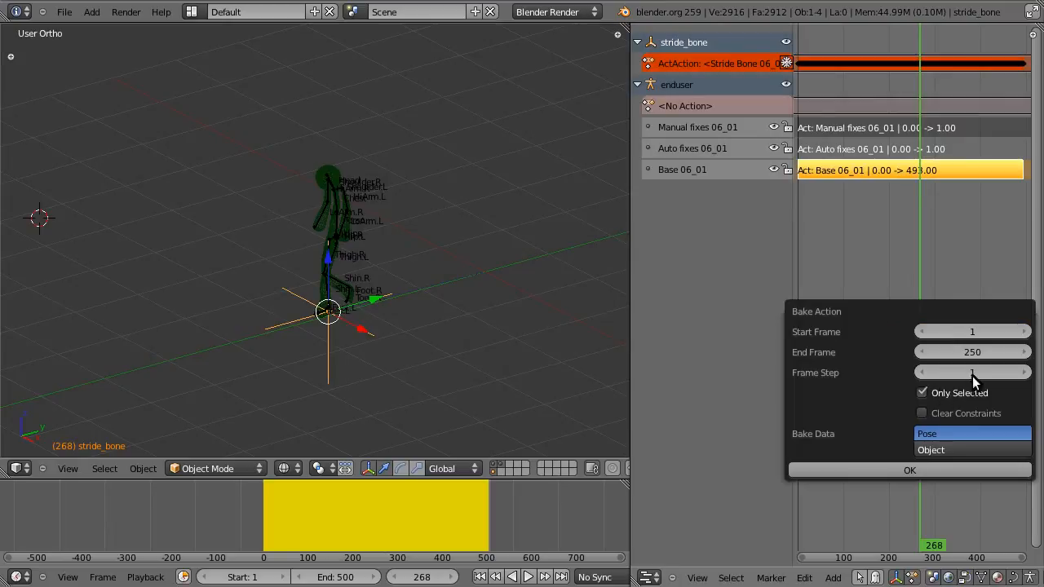
left_click(972, 352)
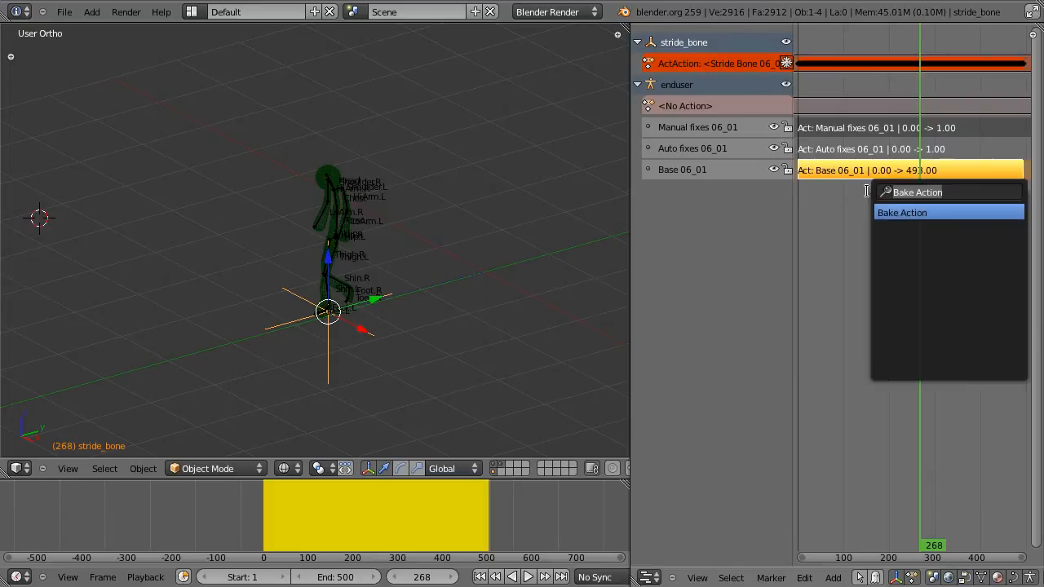
left_click(902, 212)
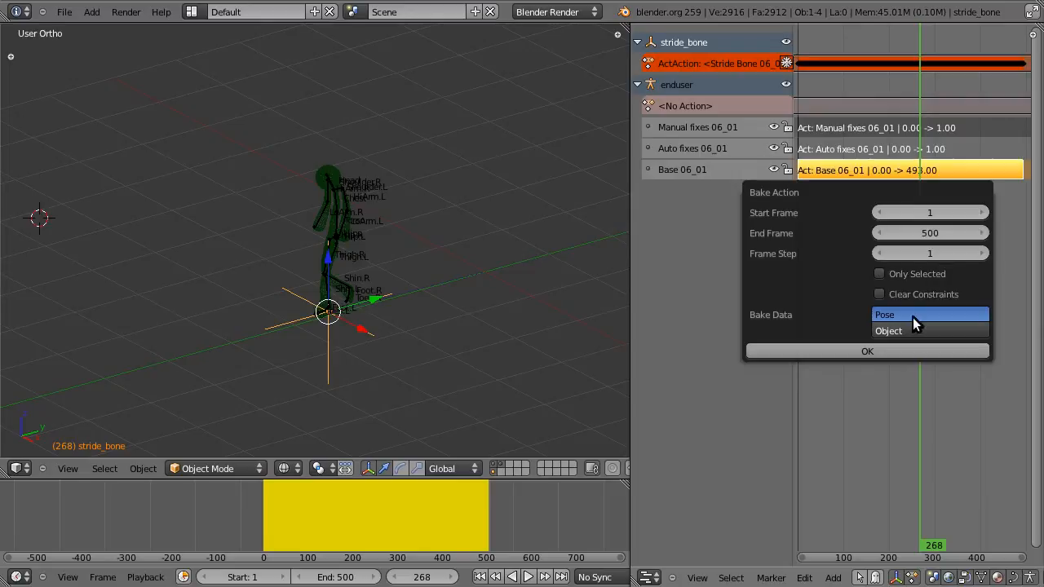
mouse_move(912, 329)
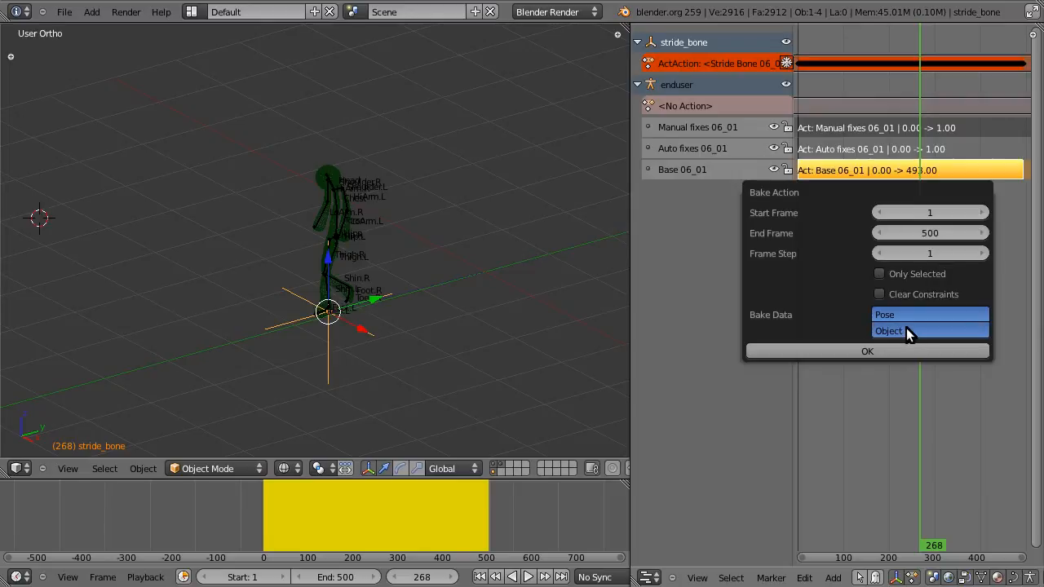
Bake a Pose action over frames 1-500 for all bones, not only selected.
left_click(888, 330)
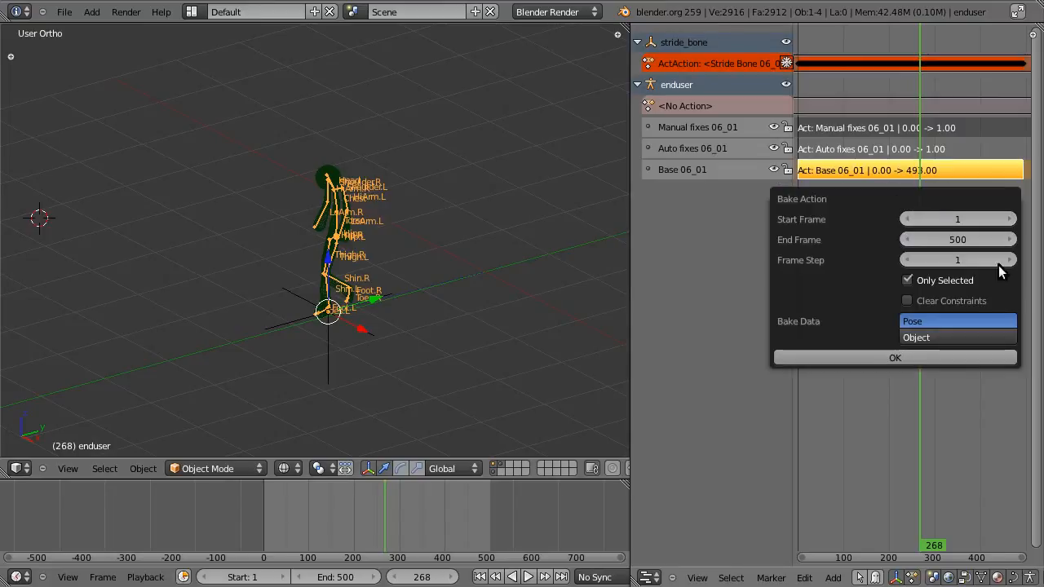
left_click(908, 281)
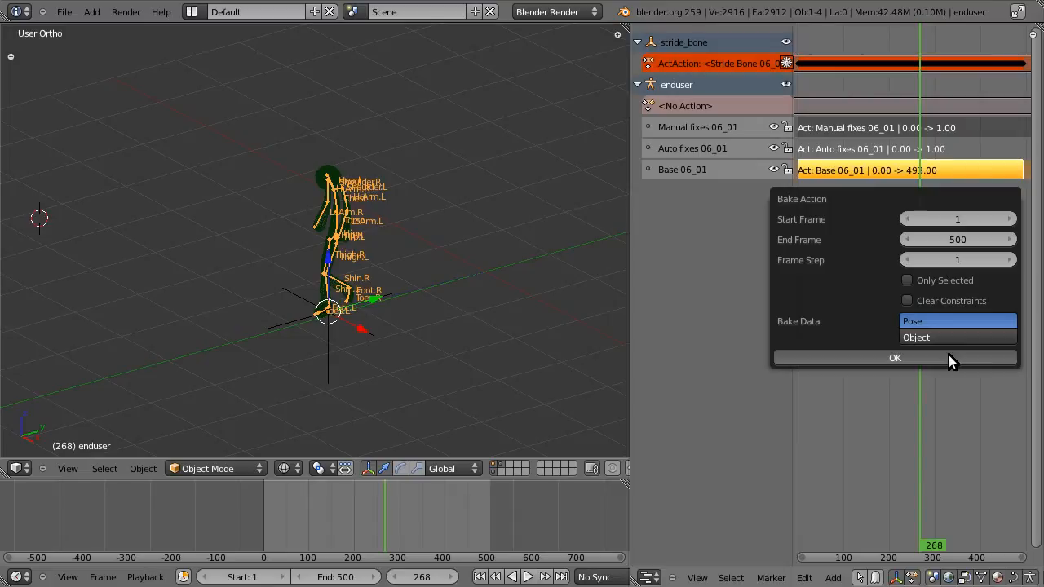
left_click(894, 357)
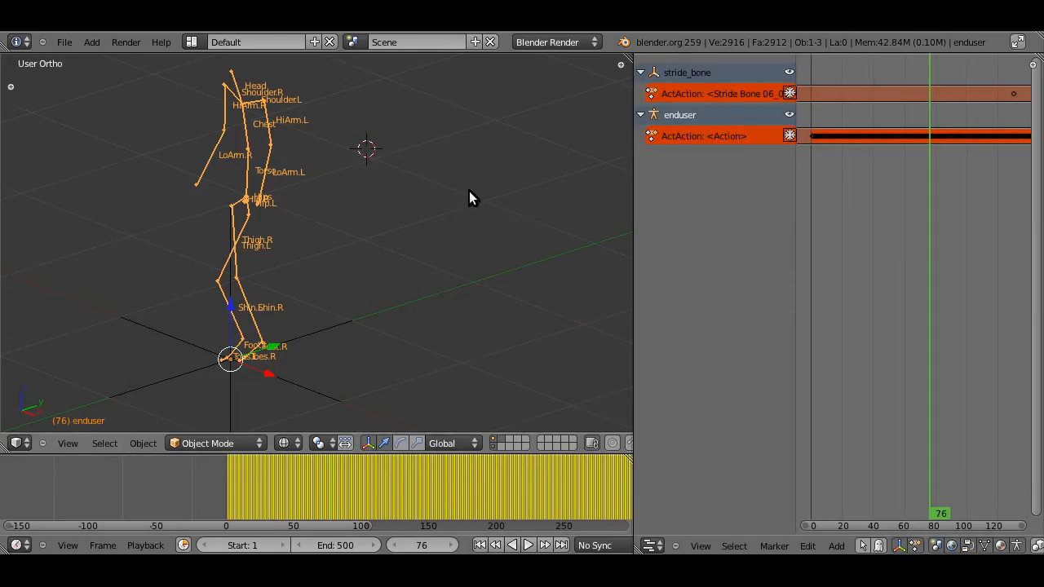
Switch the NLA area to the Properties editor's Object tab with Mocap tools.
left_click(653, 545)
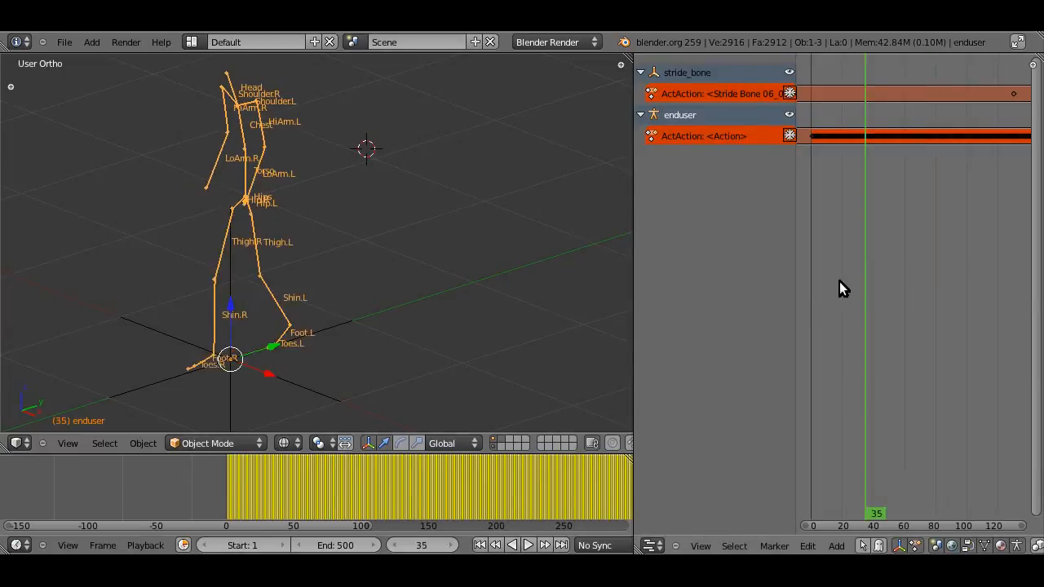
left_click(653, 545)
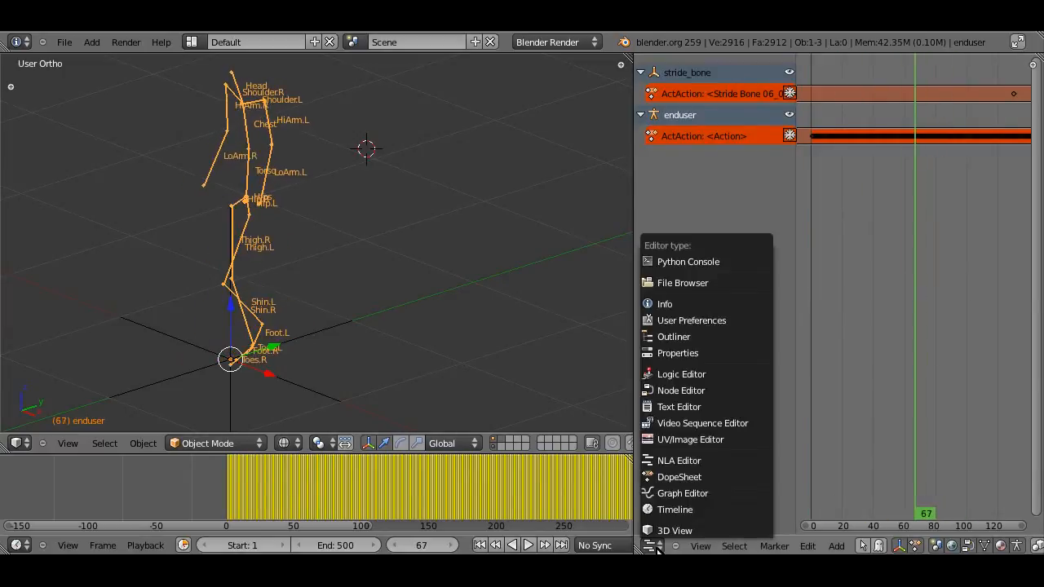
mouse_move(680, 390)
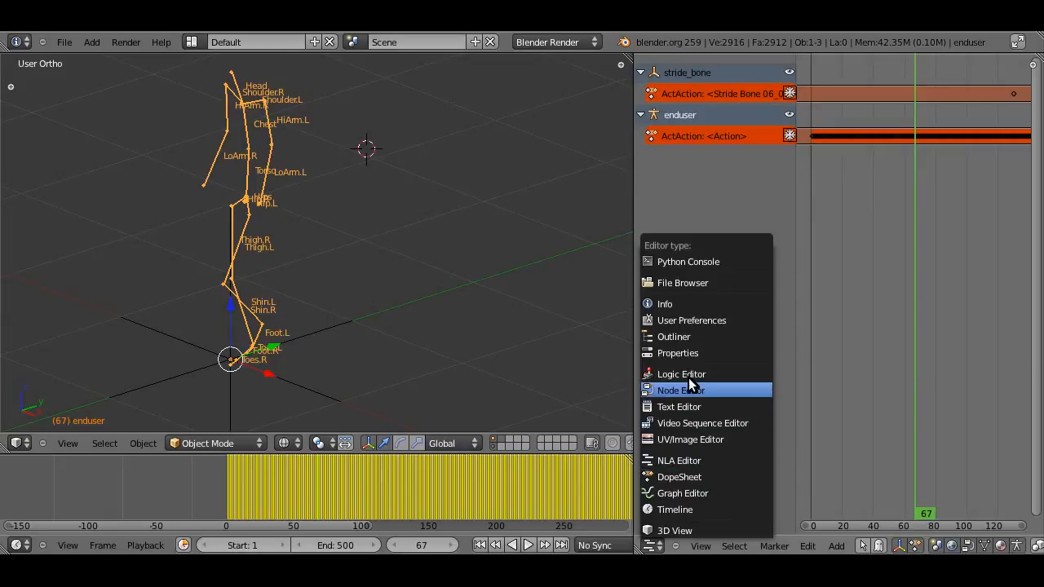
mouse_move(675, 509)
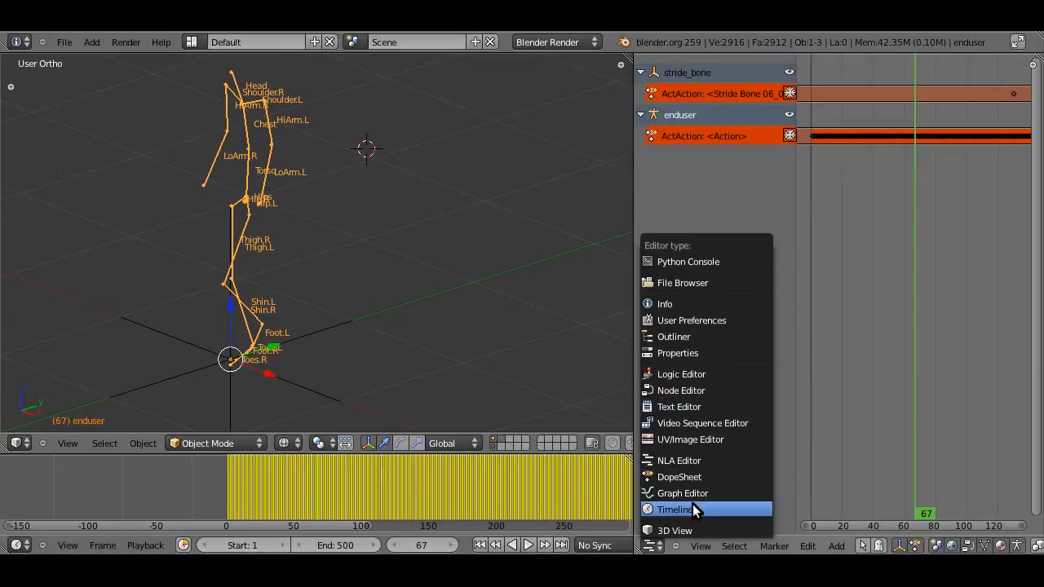
mouse_move(697, 284)
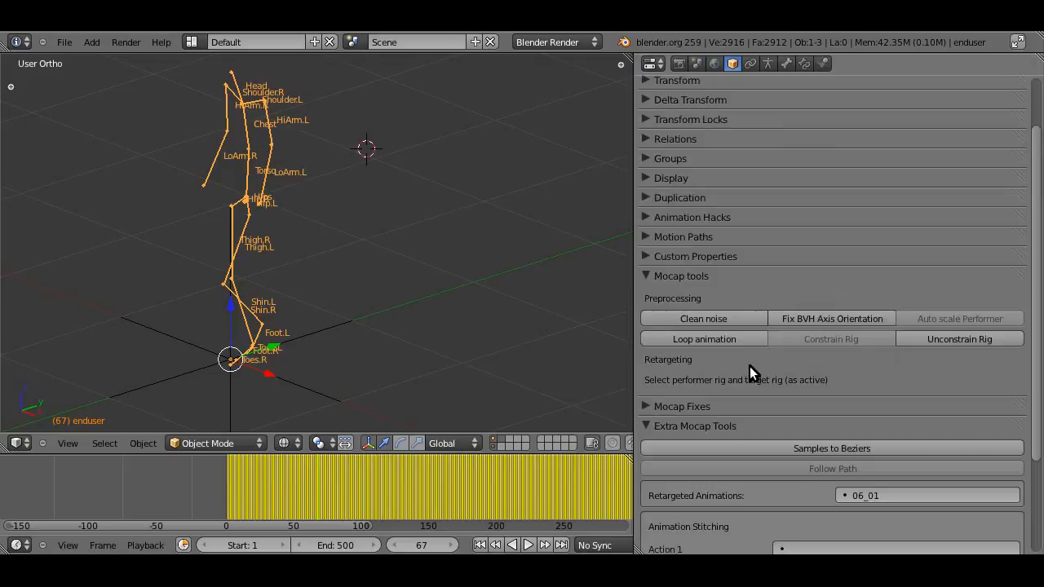
scroll("down", 3)
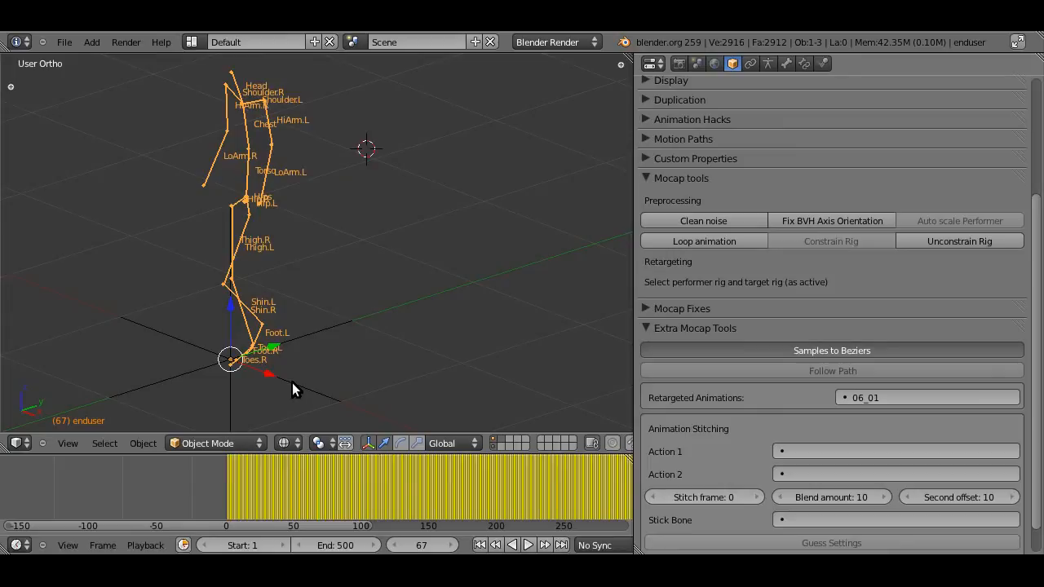
Scrub the Timeline through frames 248 and 151 to preview the baked walk, ending on frame 147.
left_click(833, 350)
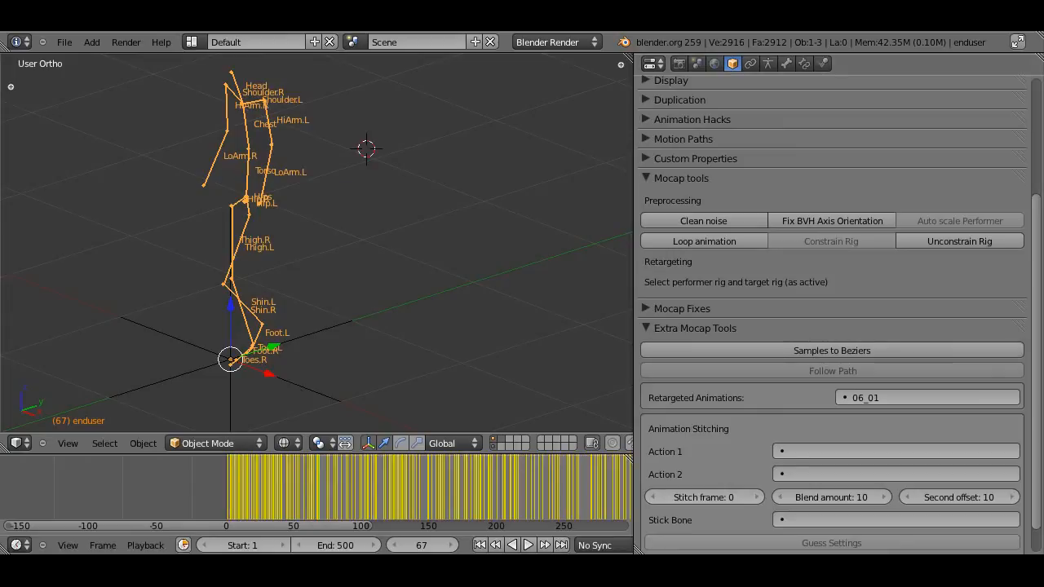
mouse_move(368, 389)
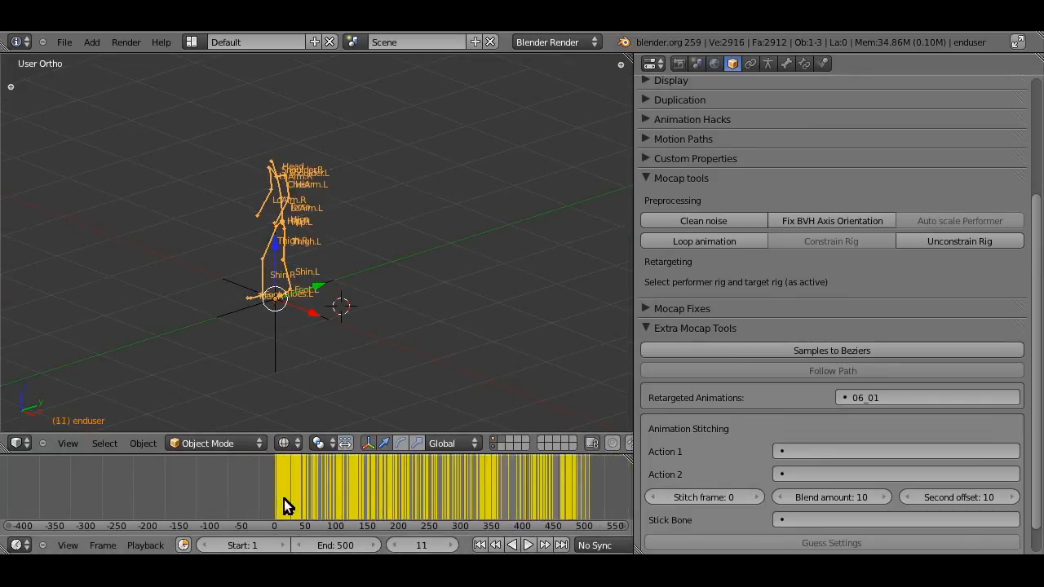
left_click(523, 490)
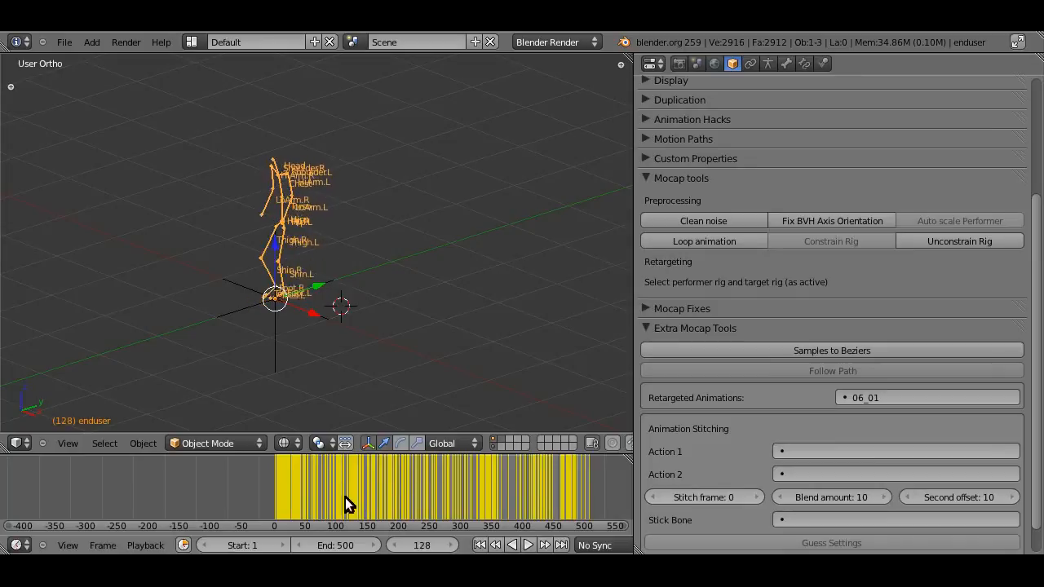
left_click(279, 489)
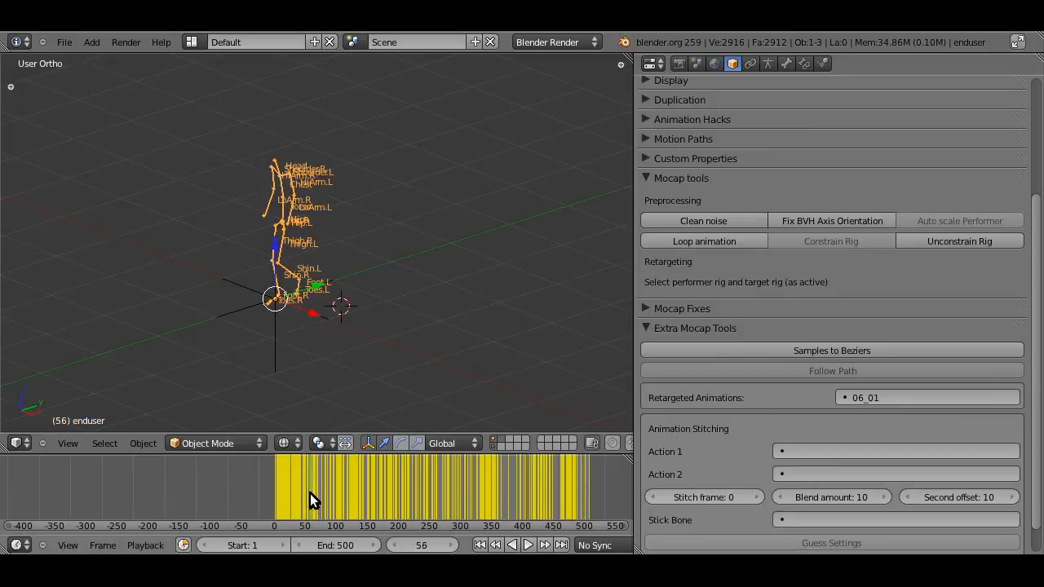
left_click(366, 489)
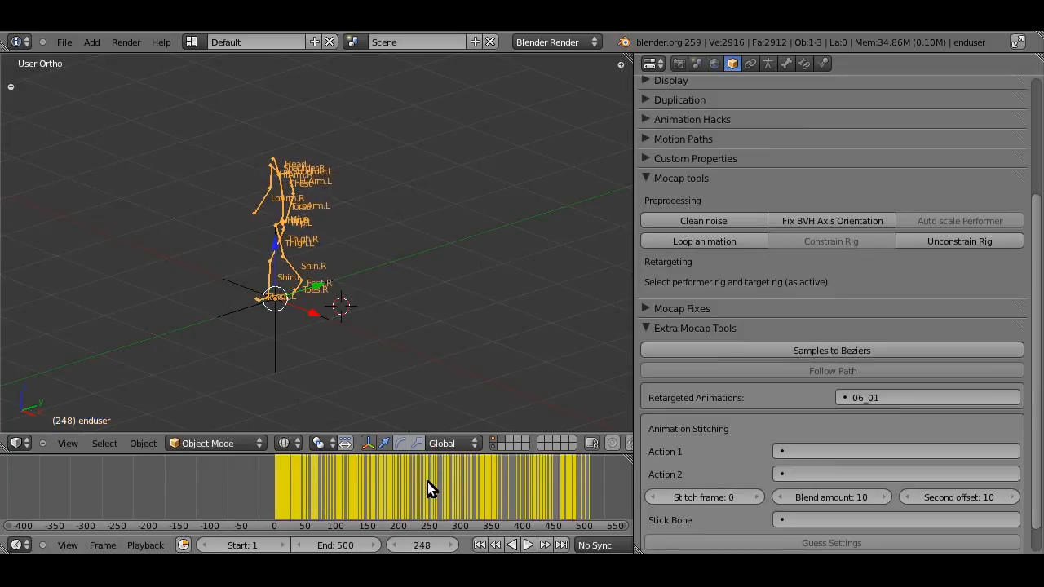
left_click(368, 489)
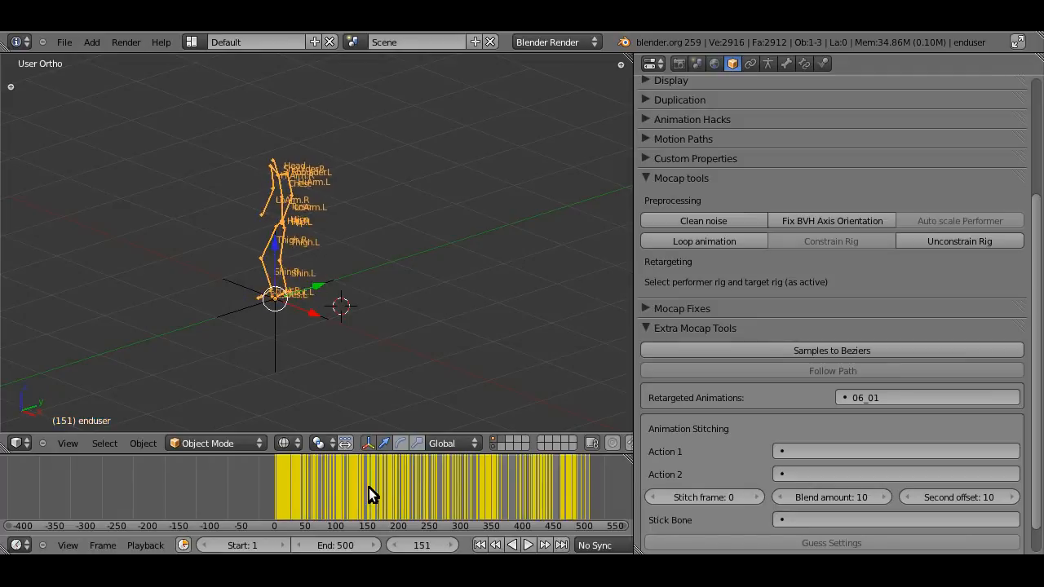
left_click(650, 64)
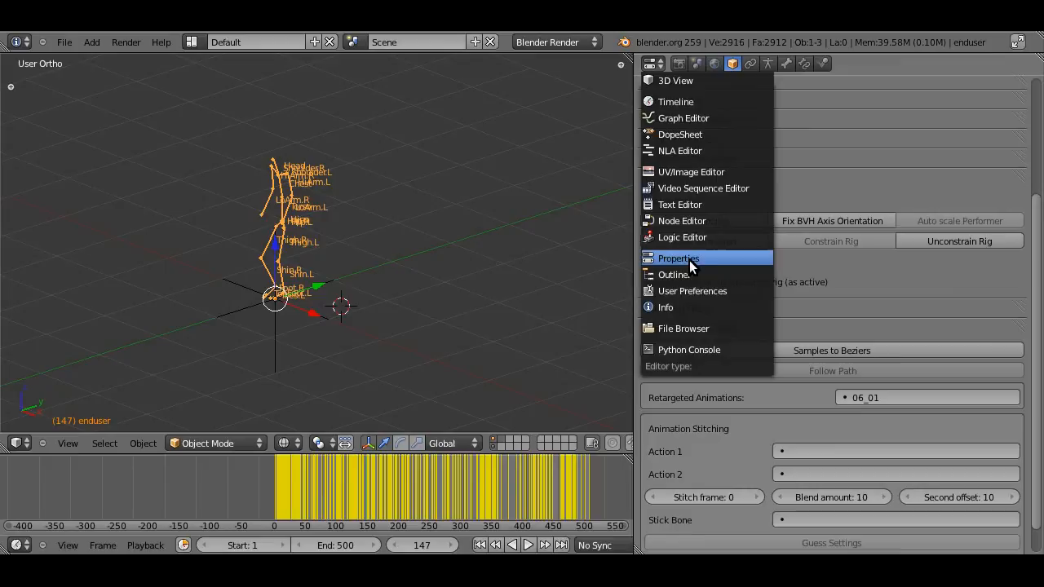
mouse_move(709, 258)
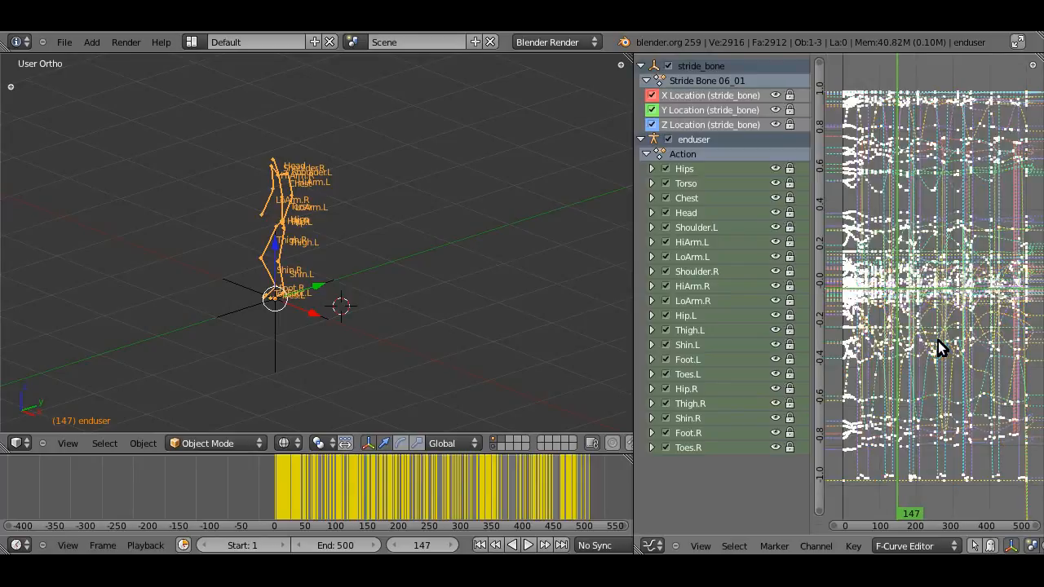
mouse_move(901, 122)
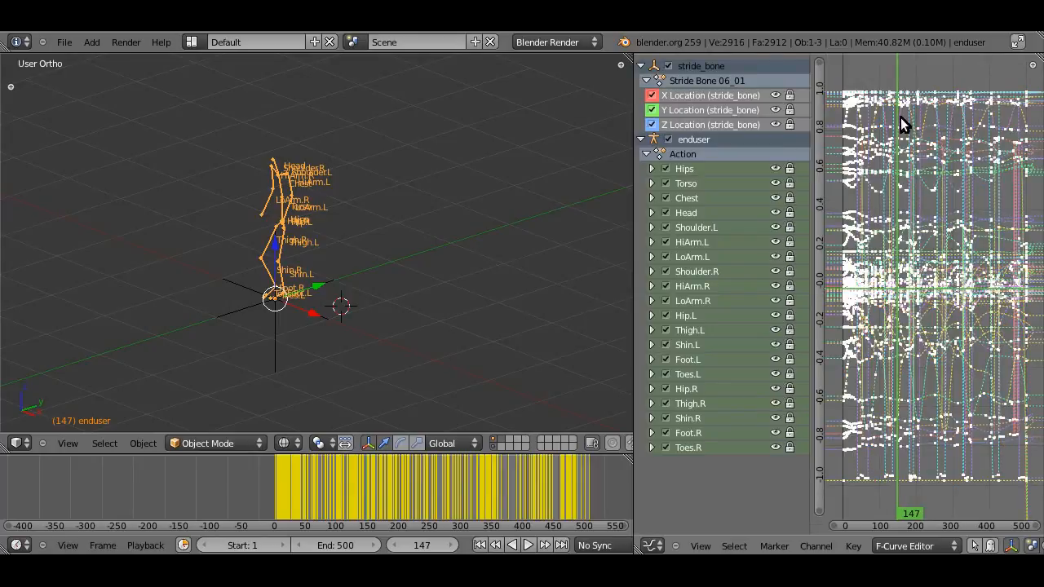
mouse_move(920, 193)
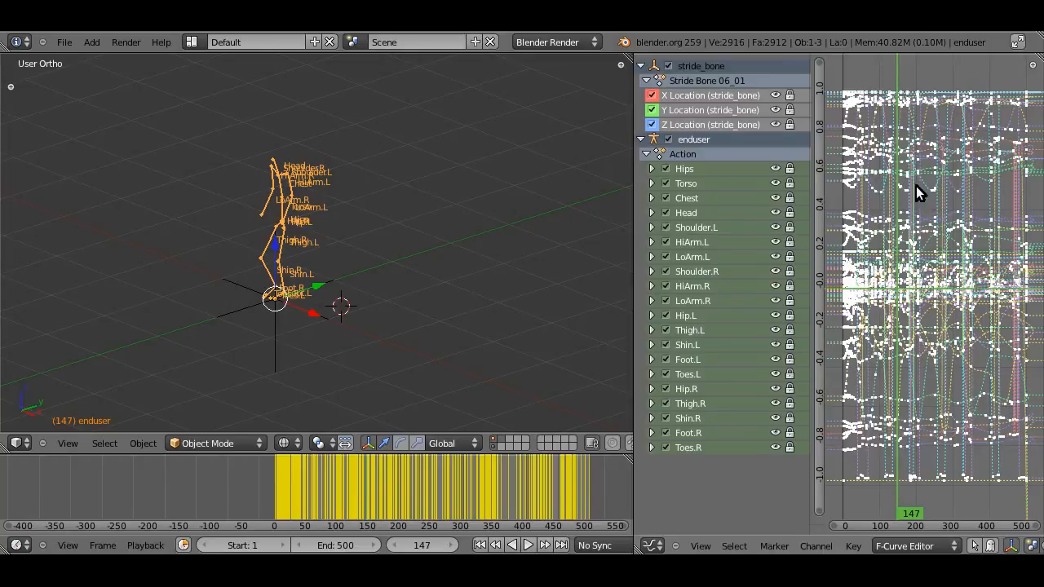
mouse_move(920, 209)
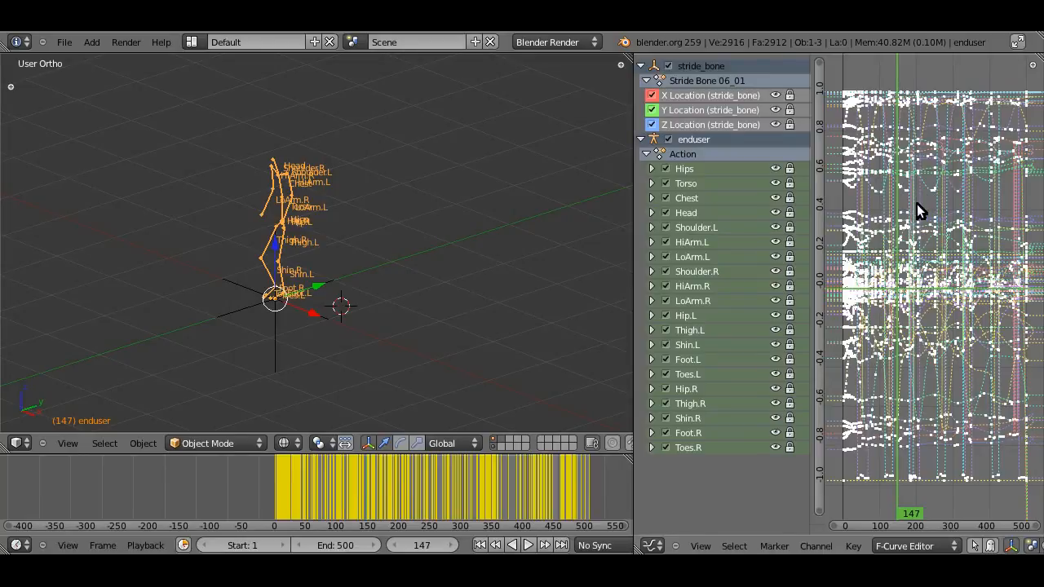
Change the Properties area into the Graph Editor showing the action's F-curves.
left_click(920, 210)
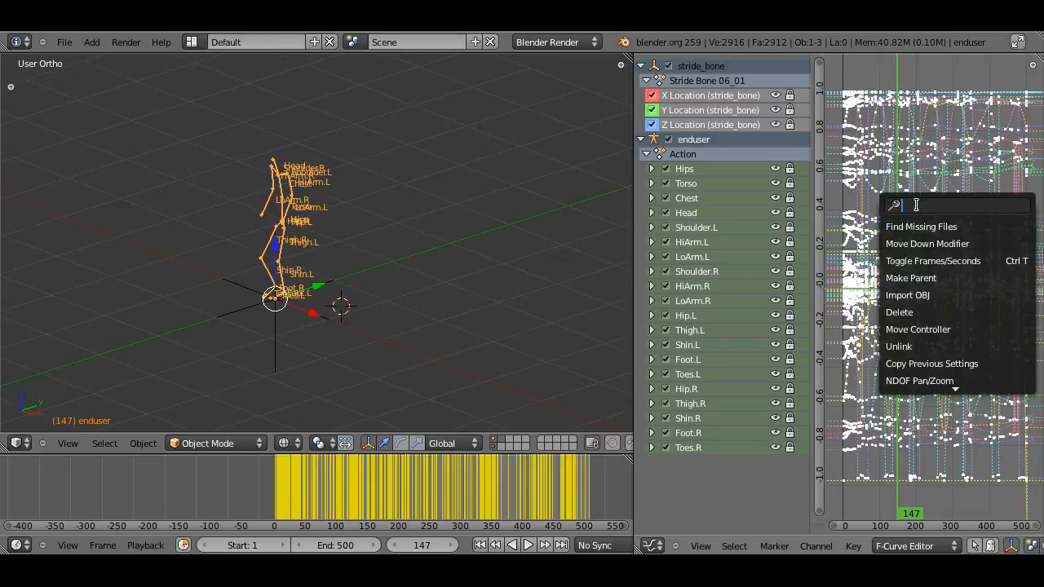
type("s")
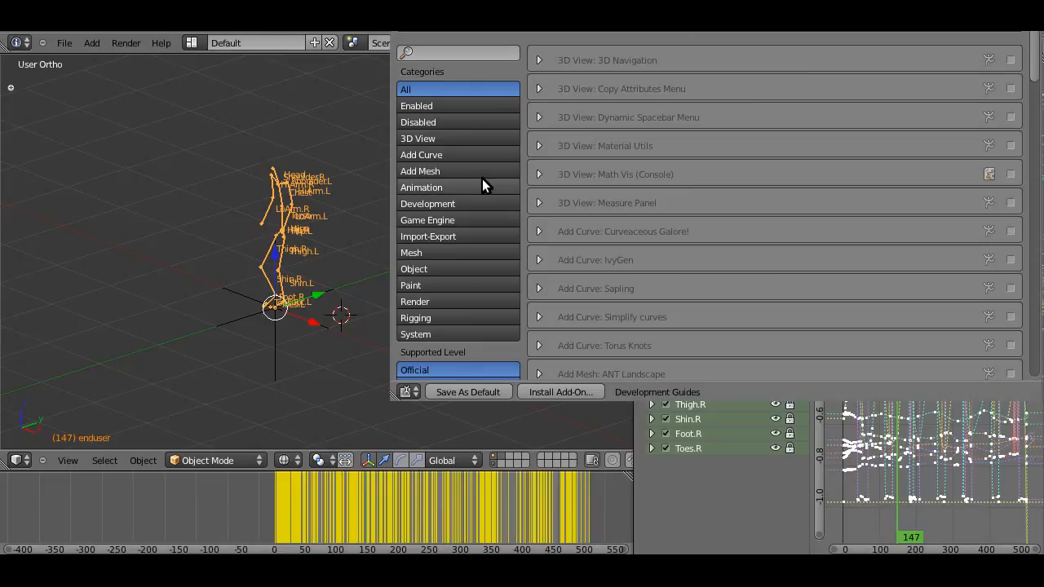
mouse_move(489, 196)
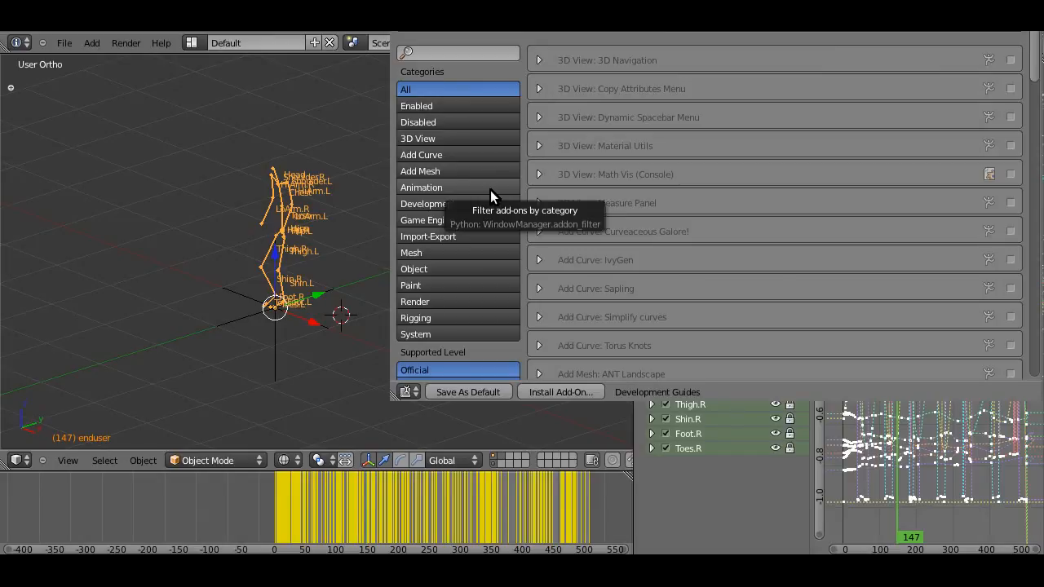
left_click(421, 186)
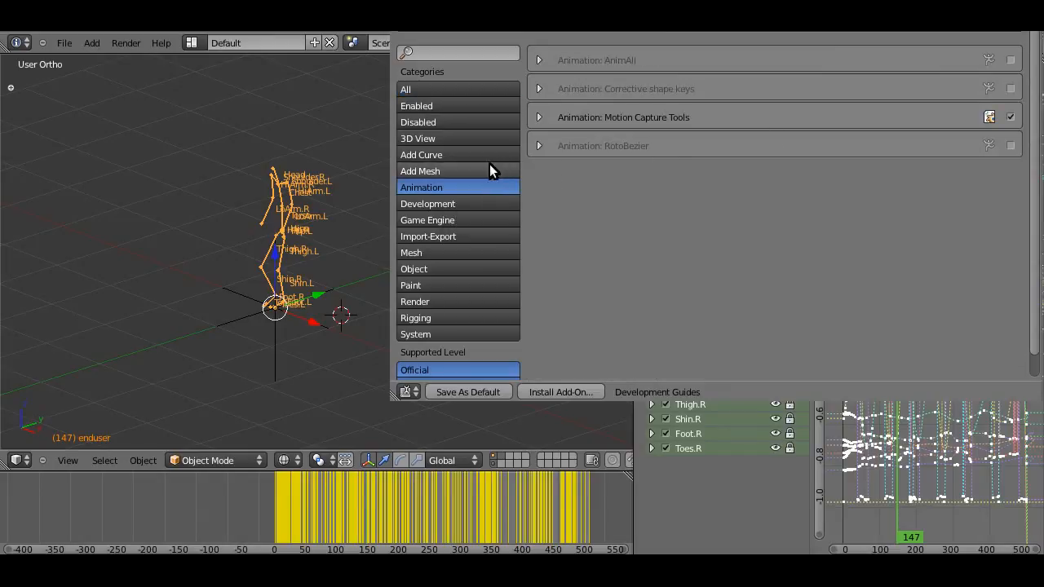
left_click(421, 154)
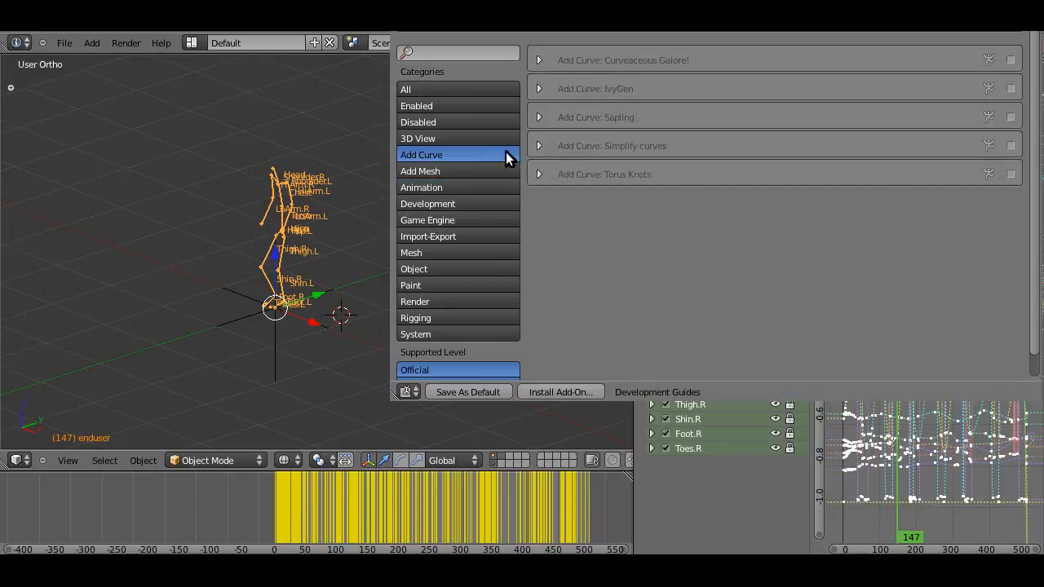
left_click(1012, 145)
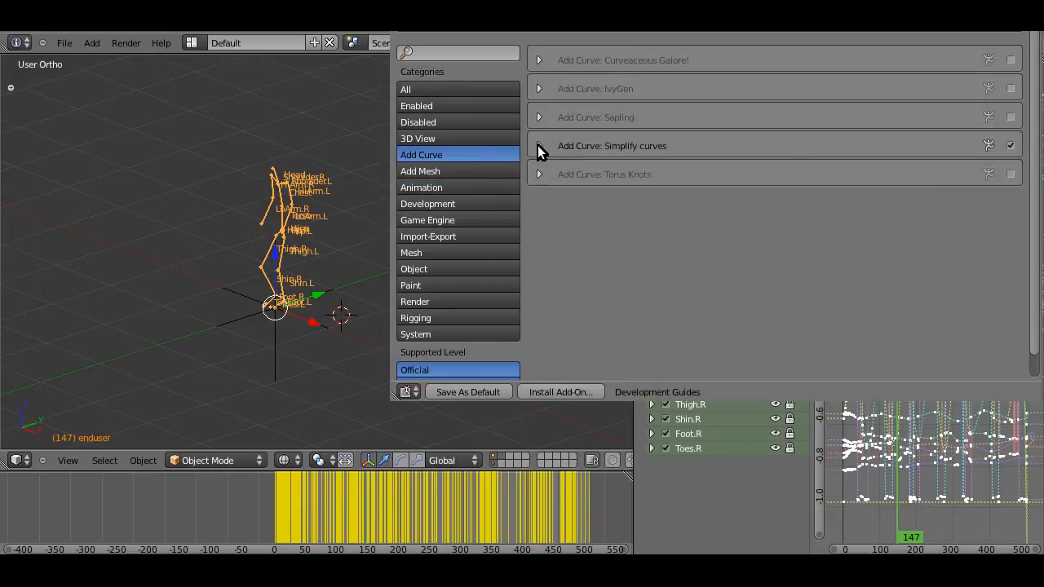
left_click(538, 145)
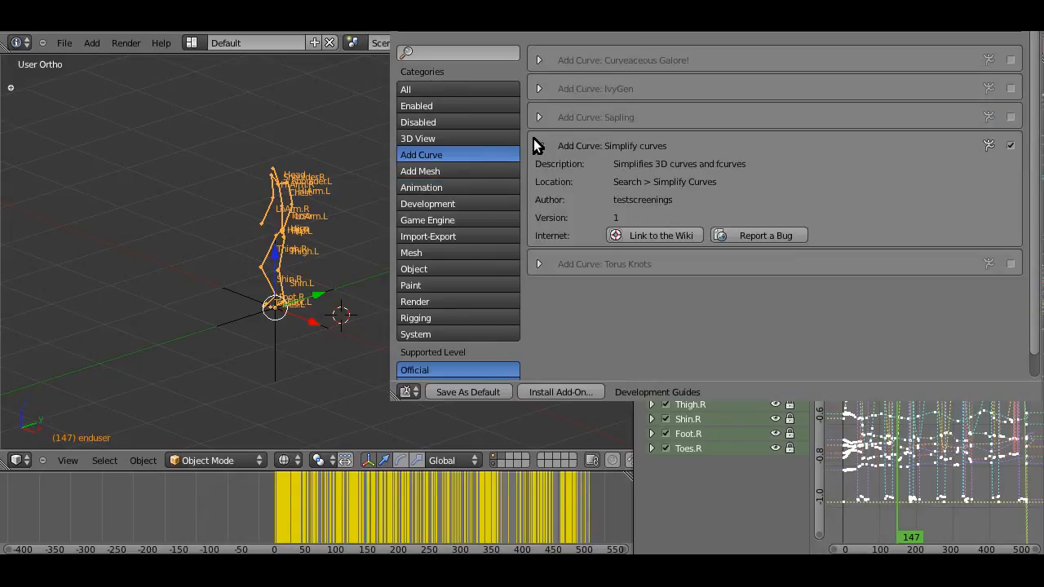
left_click(538, 145)
type("s")
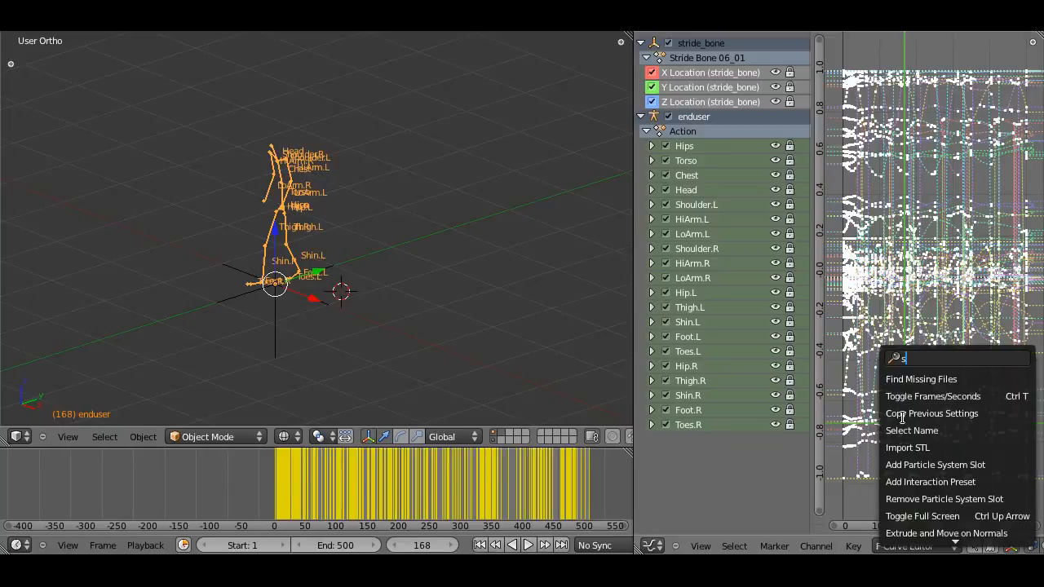
Run Simplify F-Curves and set its error tolerance to 0.060.
type("im")
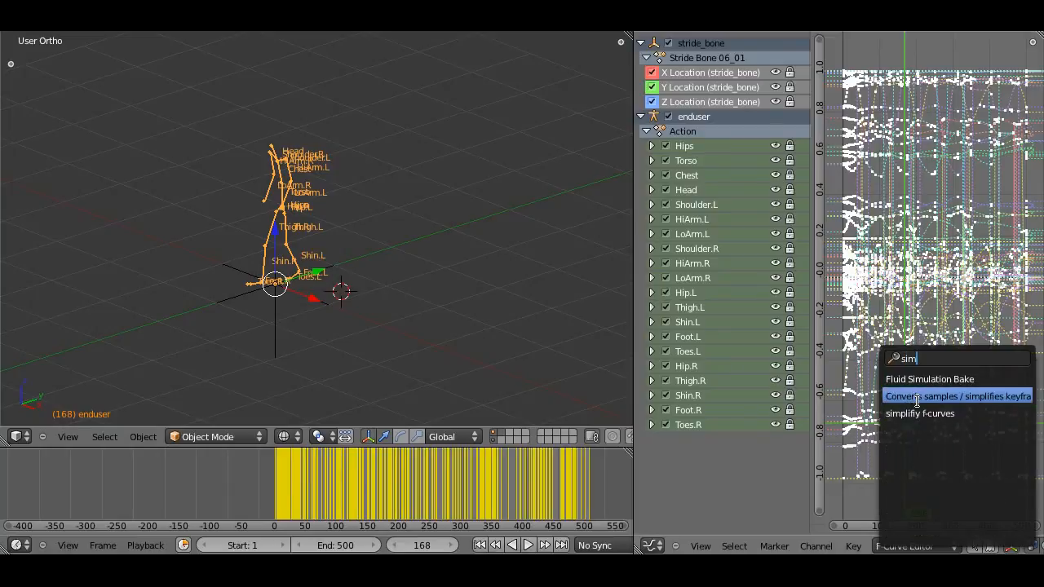
left_click(956, 396)
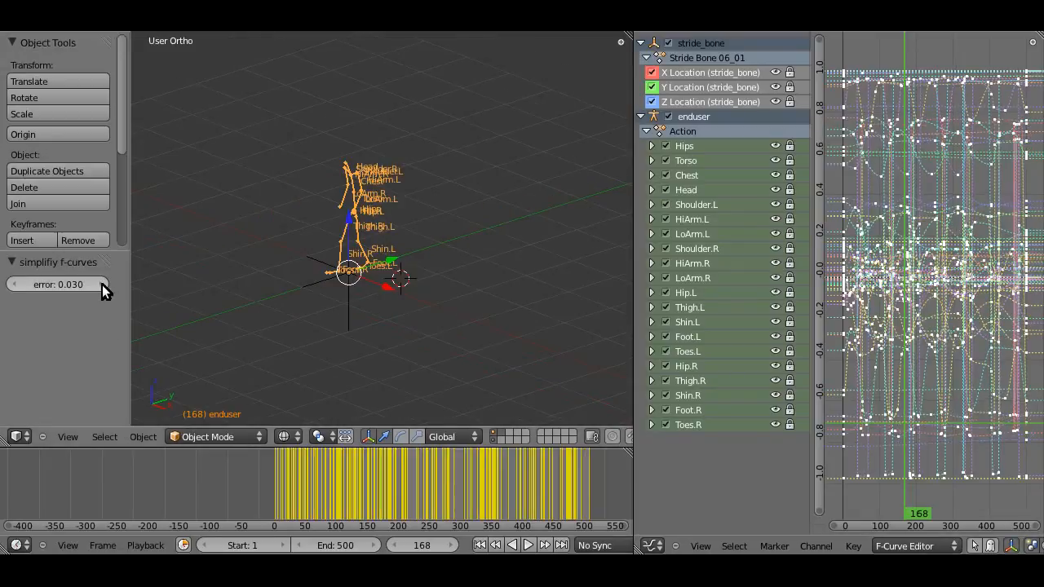
left_click_drag(57, 284, 90, 284)
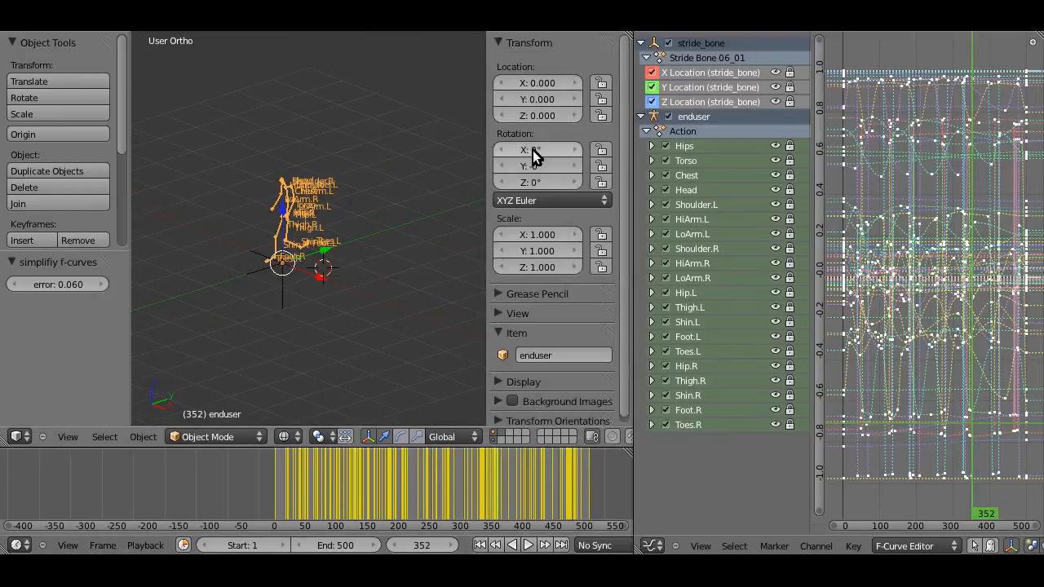
left_click(206, 437)
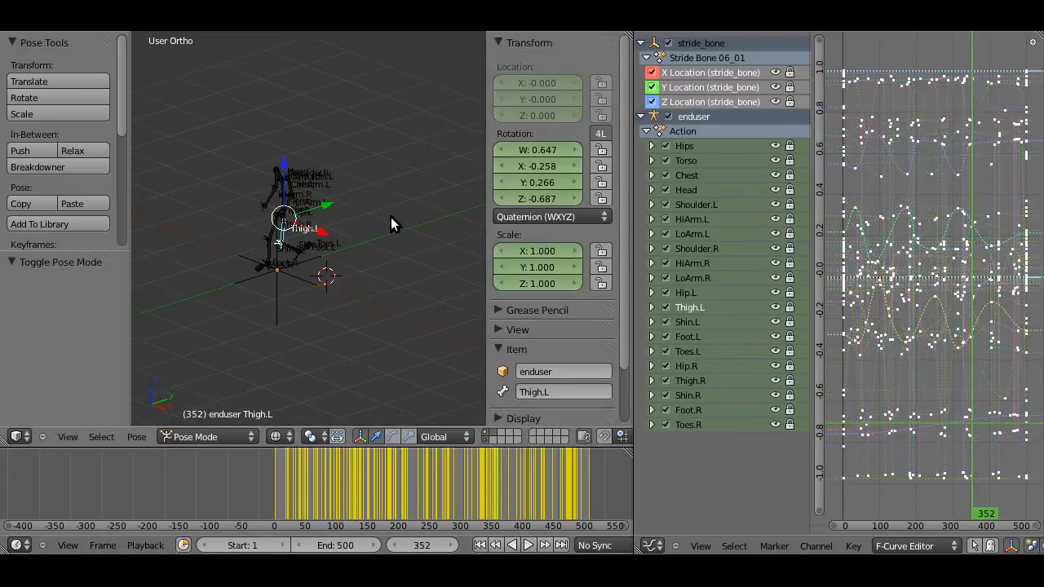